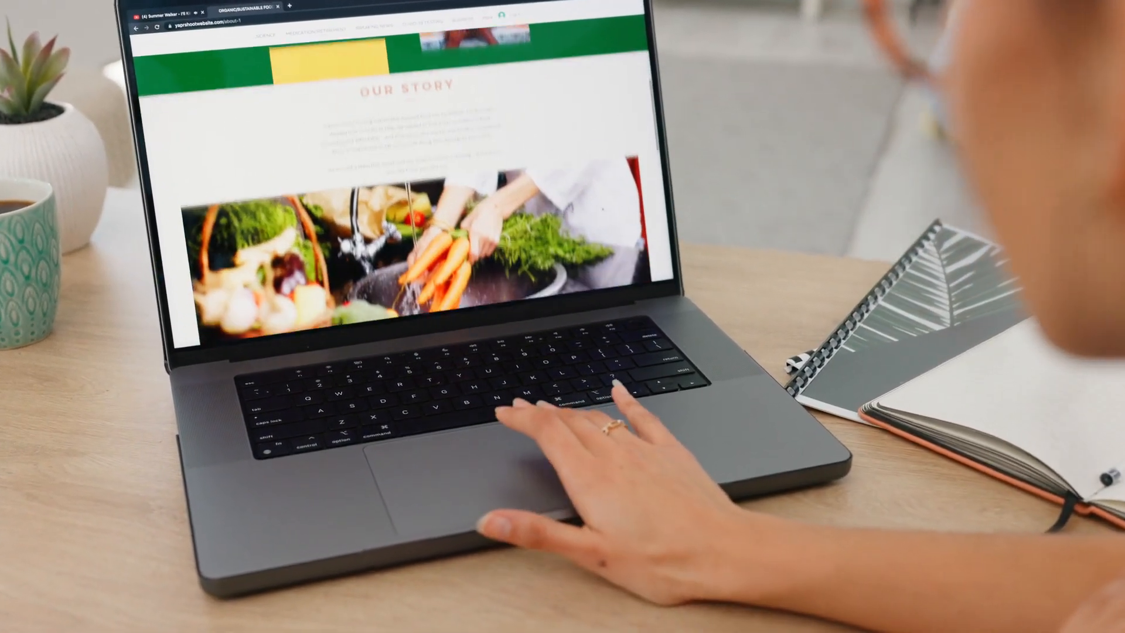
pyautogui.scroll(-3)
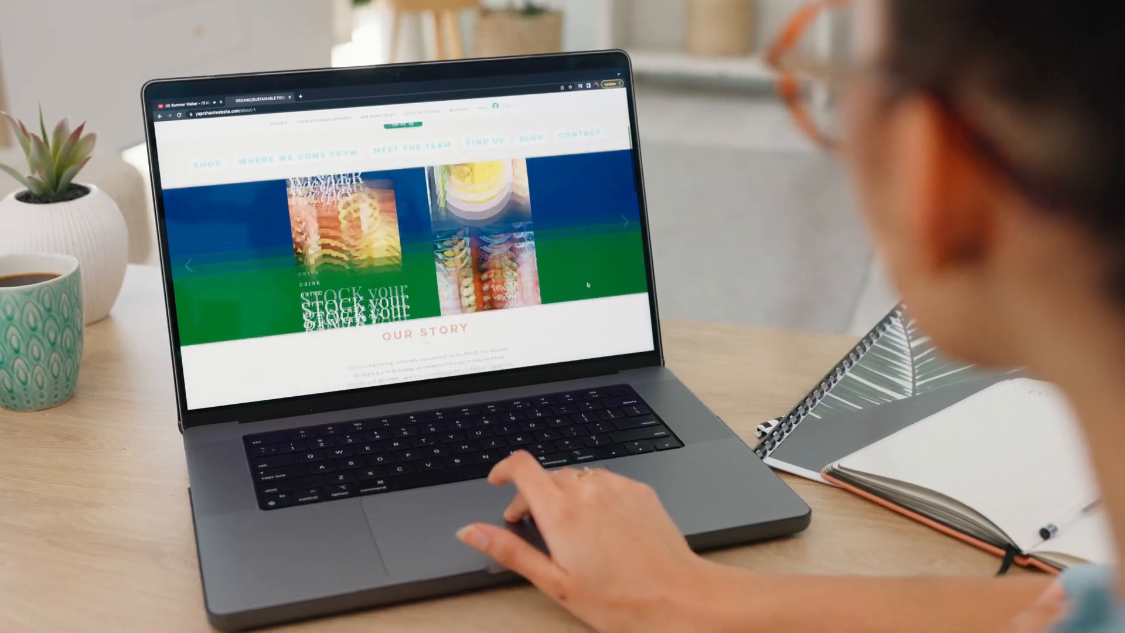
pyautogui.scroll(-3)
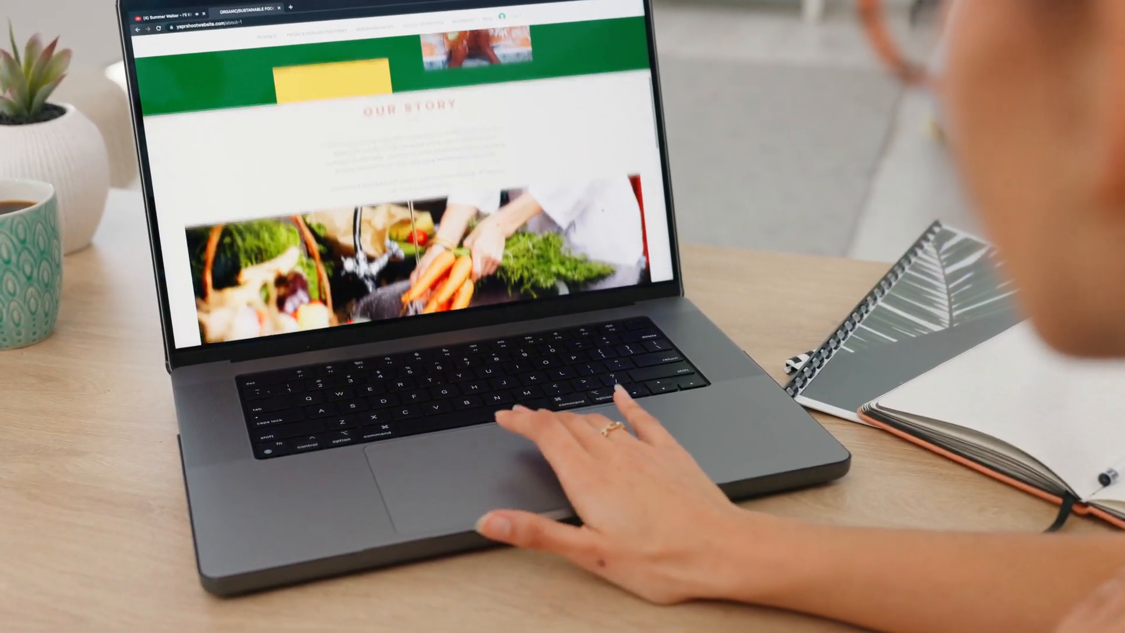
pyautogui.scroll(-3)
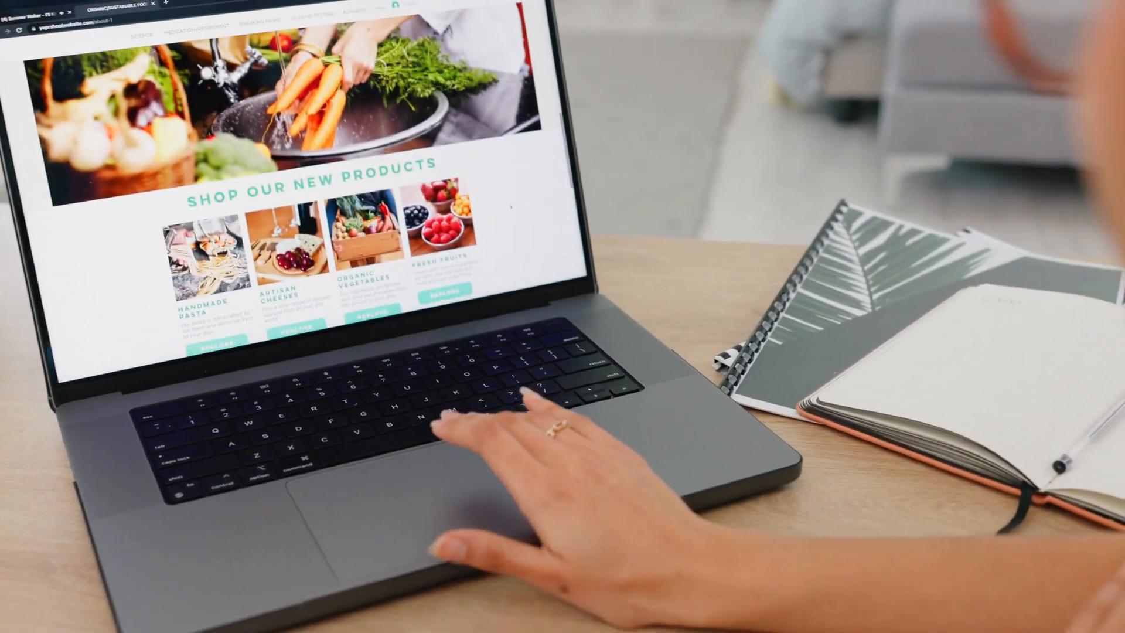